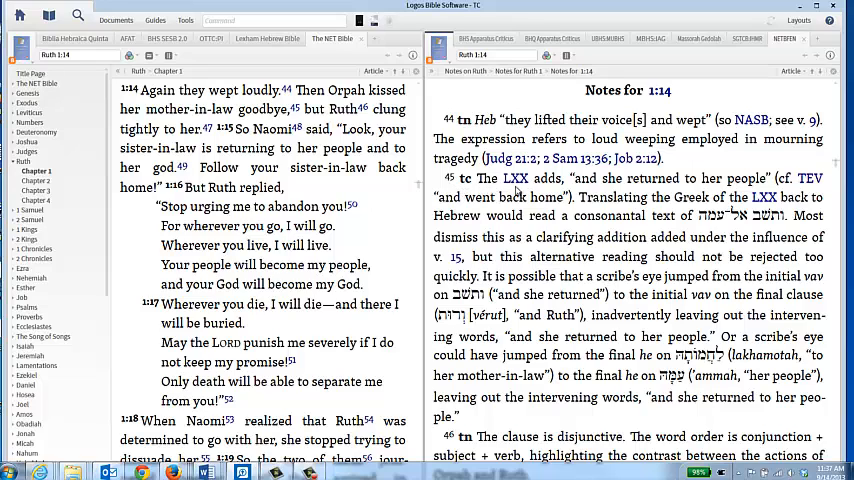
mouse_move(769, 198)
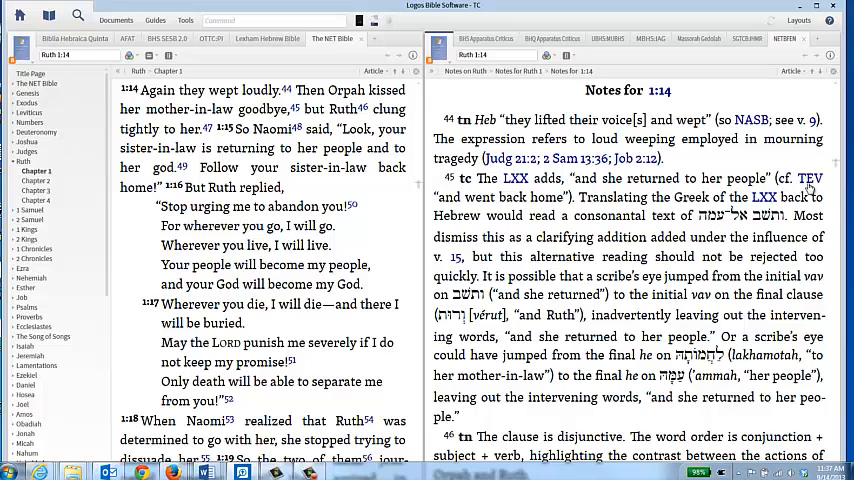
mouse_move(810, 178)
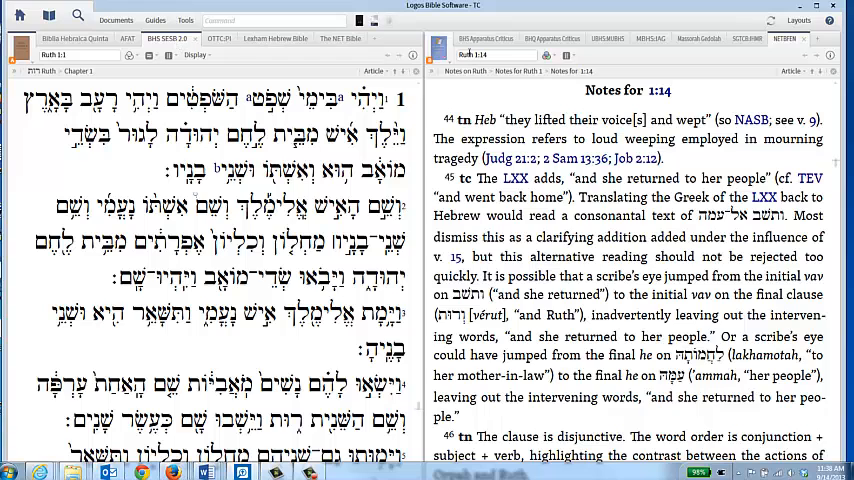
click(489, 38)
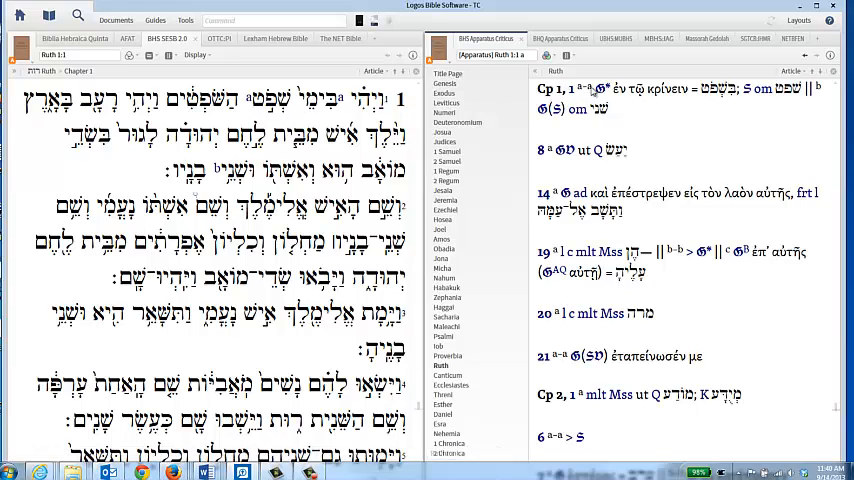
mouse_move(615, 90)
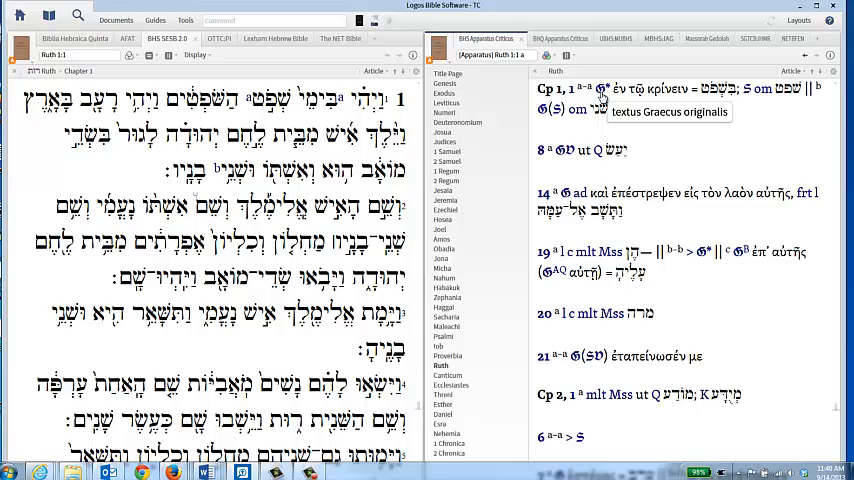
mouse_move(671, 103)
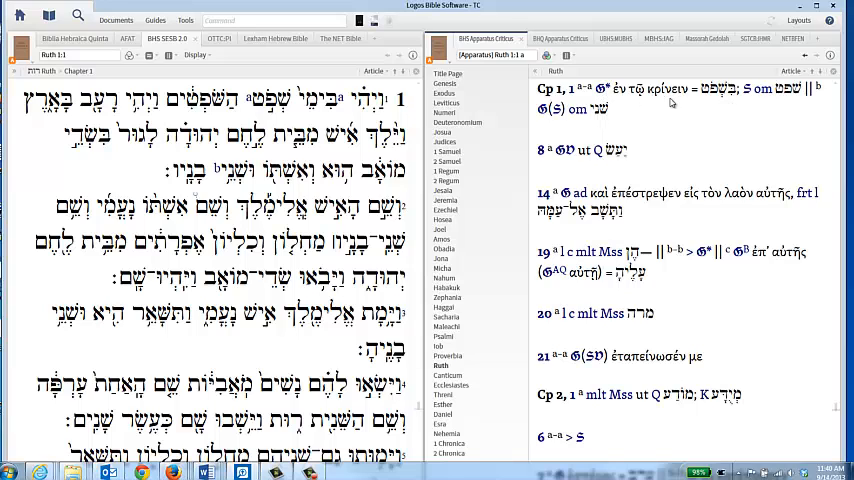
mouse_move(673, 105)
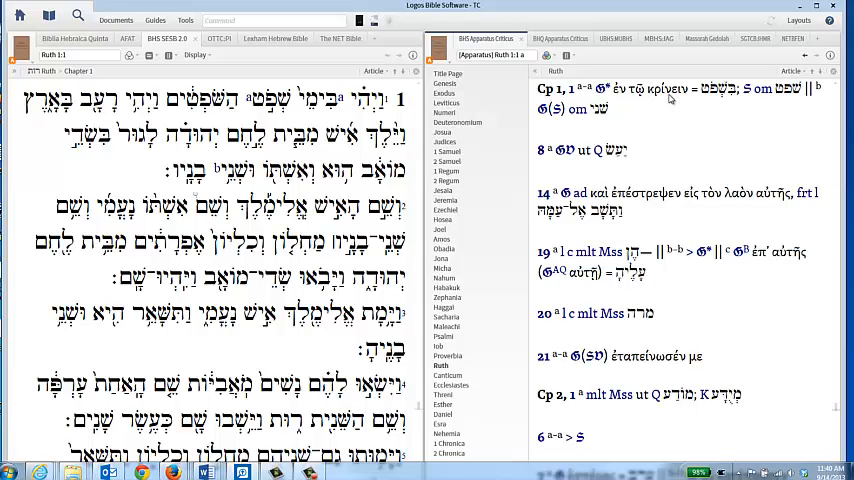
mouse_move(694, 100)
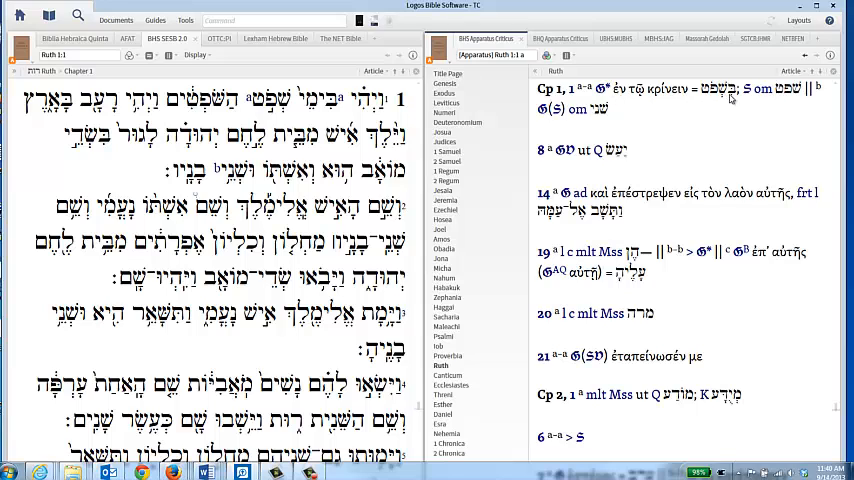
mouse_move(730, 98)
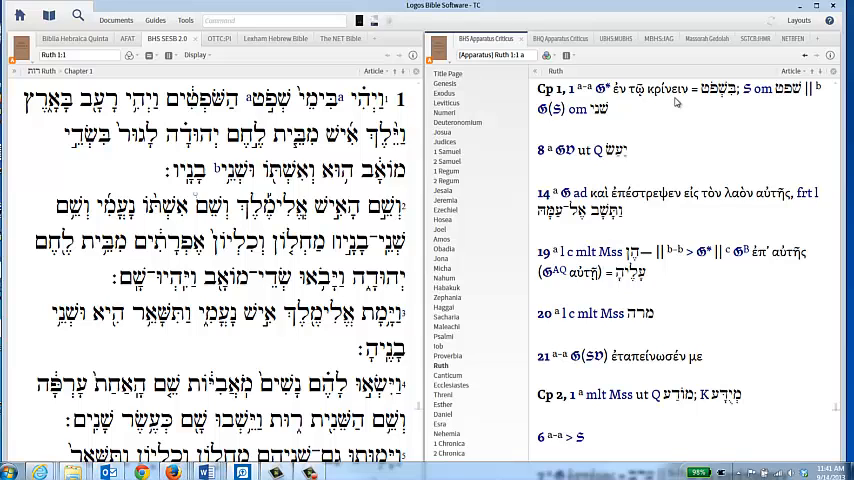
mouse_move(725, 98)
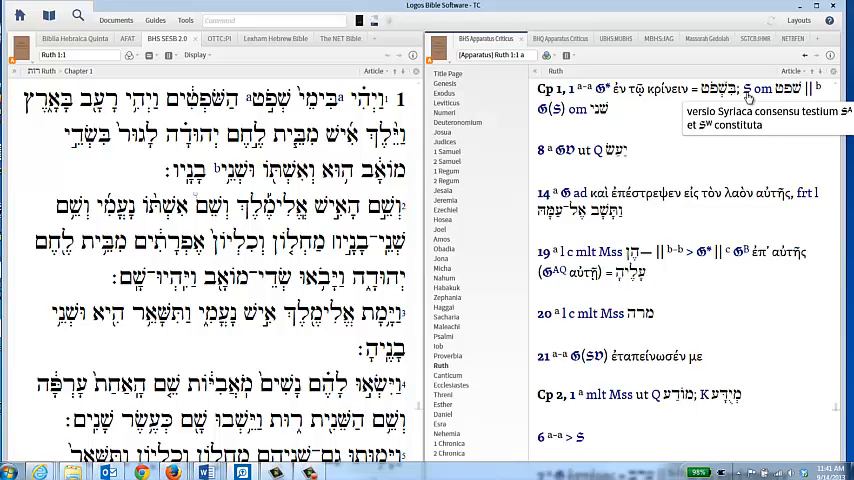
mouse_move(795, 100)
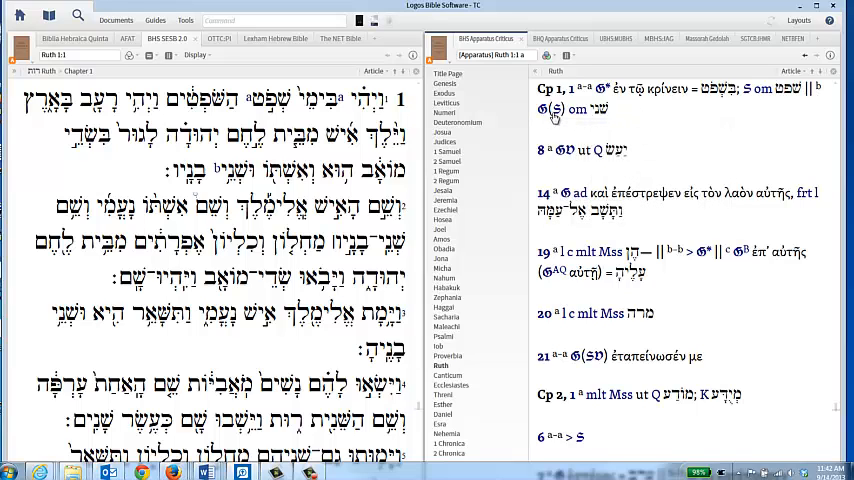
mouse_move(559, 110)
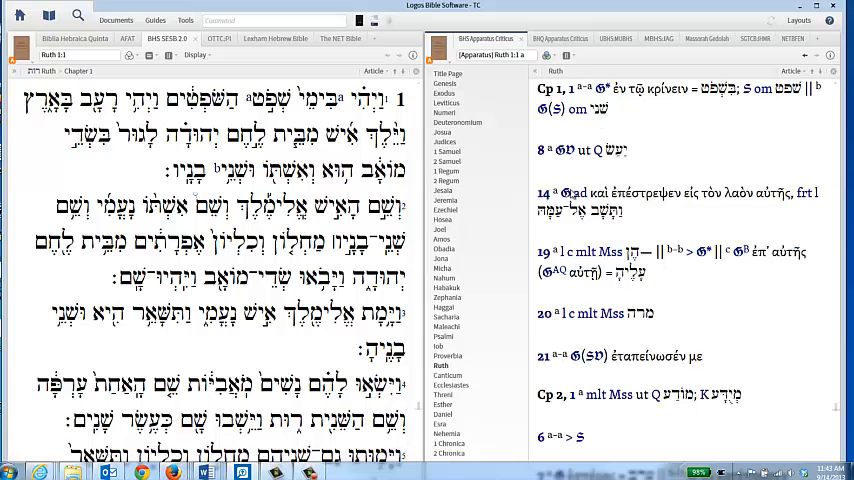
mouse_move(609, 176)
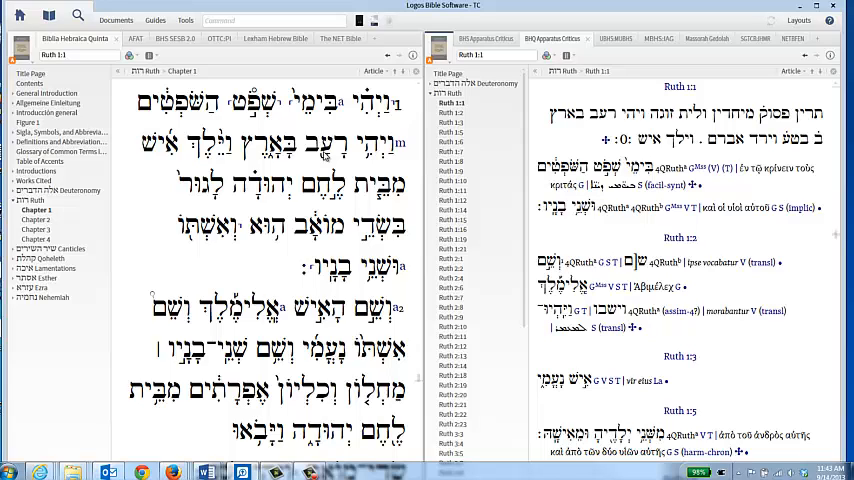
mouse_move(127, 202)
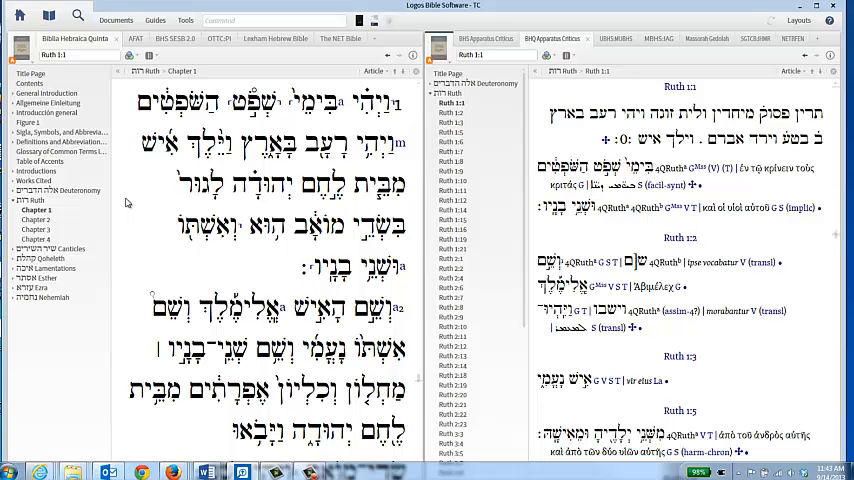
mouse_move(143, 205)
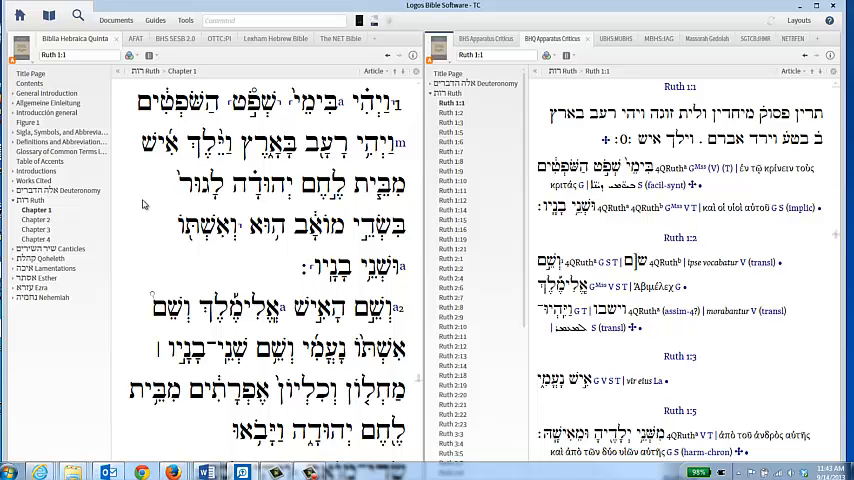
mouse_move(148, 204)
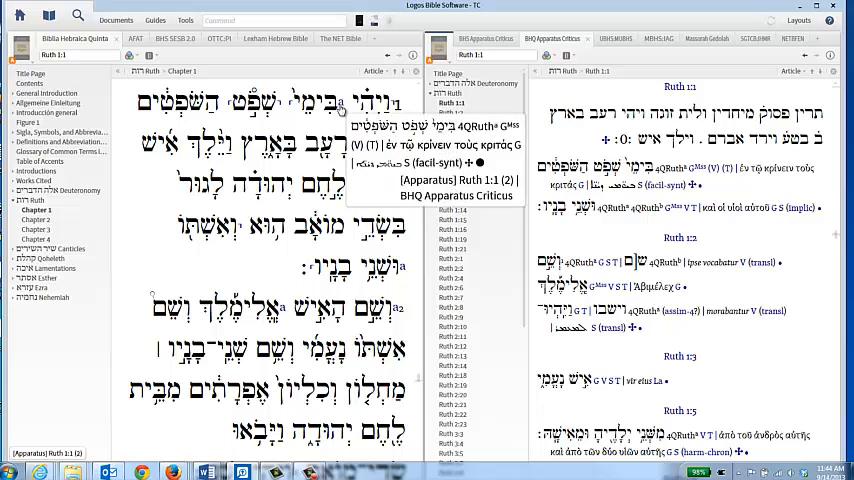
mouse_move(391, 123)
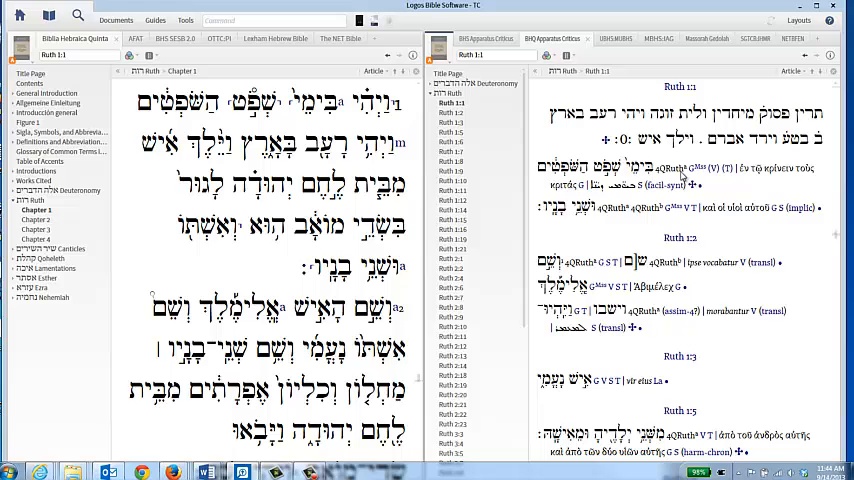
mouse_move(693, 175)
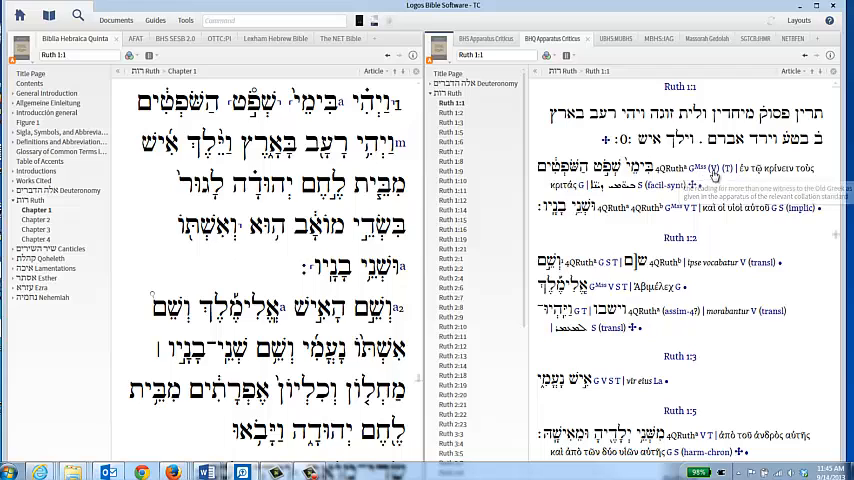
mouse_move(718, 175)
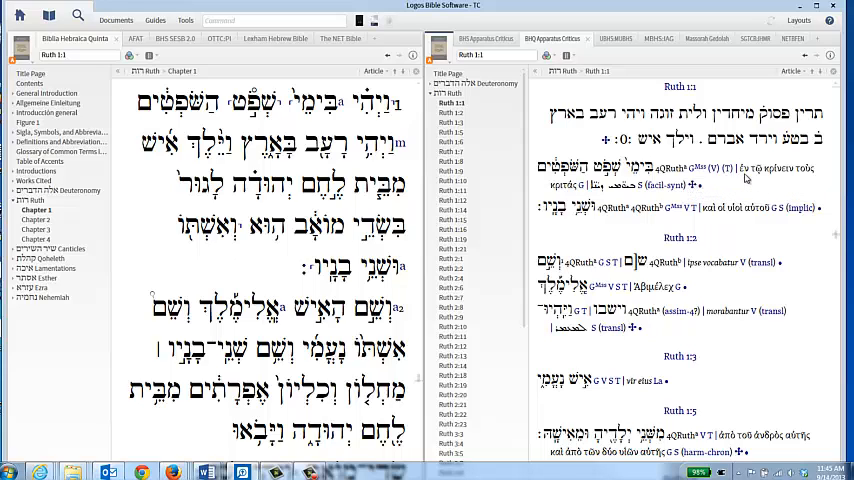
mouse_move(739, 180)
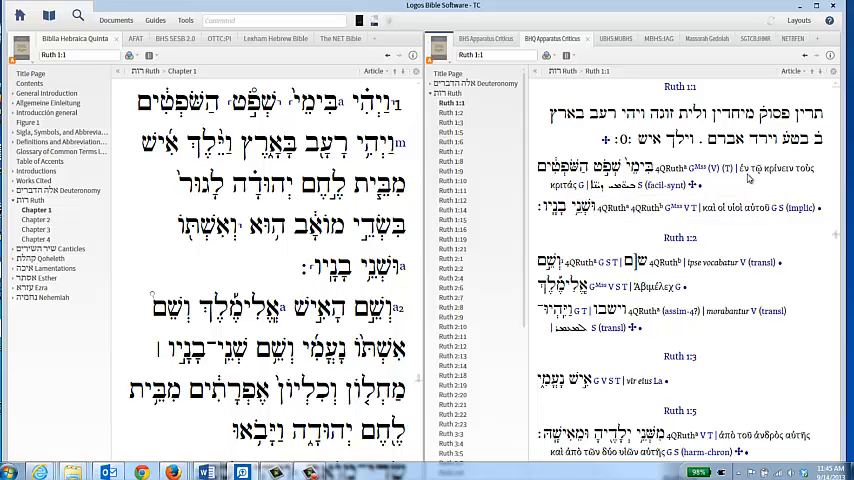
mouse_move(786, 182)
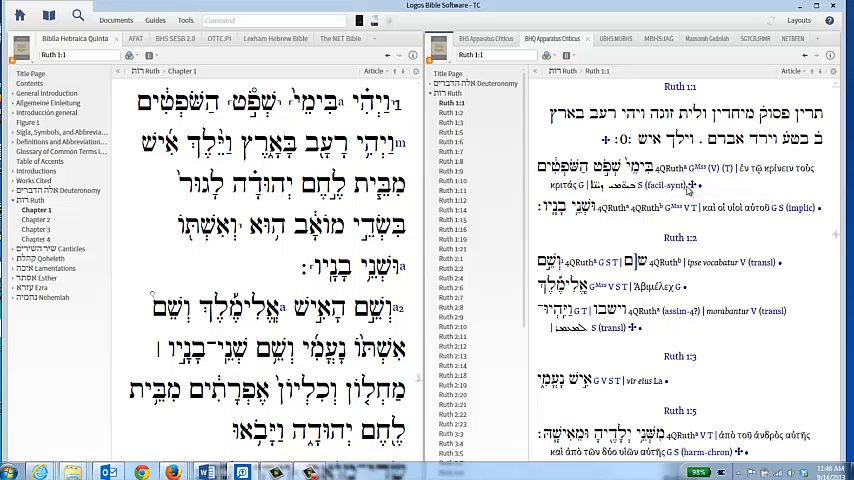
mouse_move(694, 186)
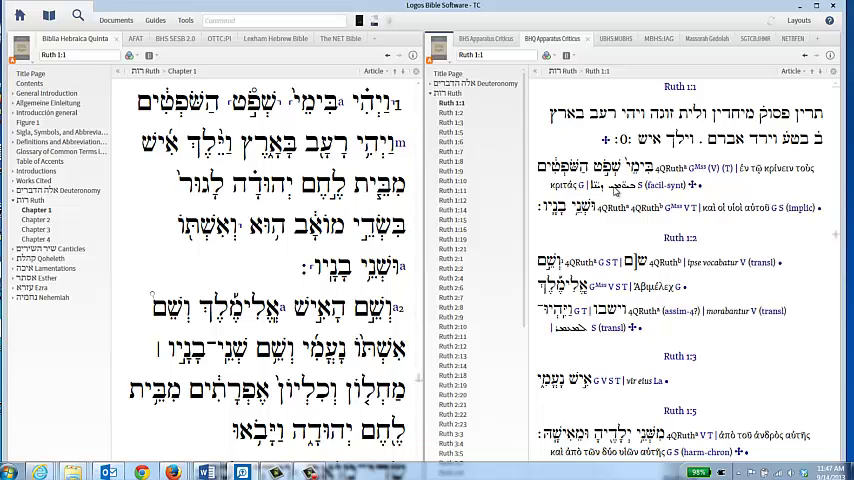
mouse_move(695, 186)
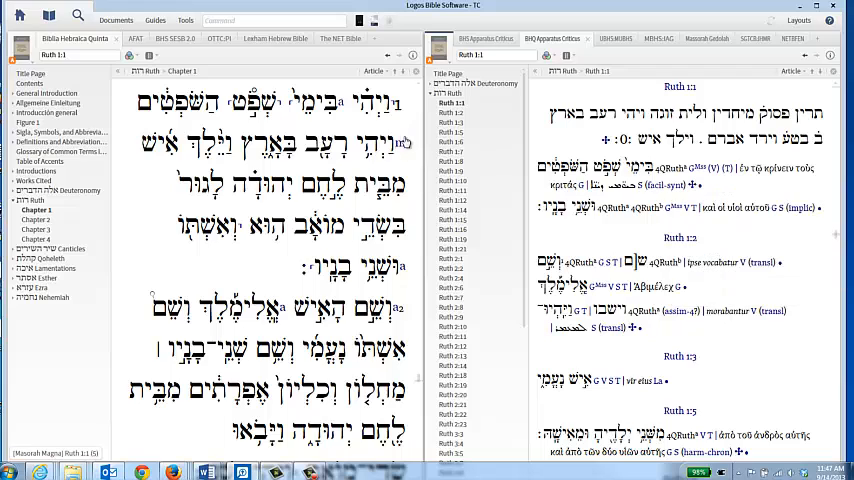
mouse_move(410, 133)
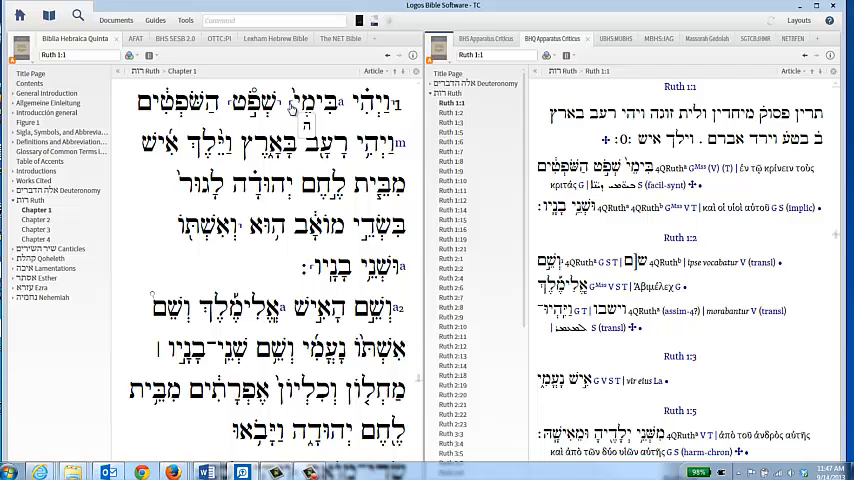
mouse_move(301, 110)
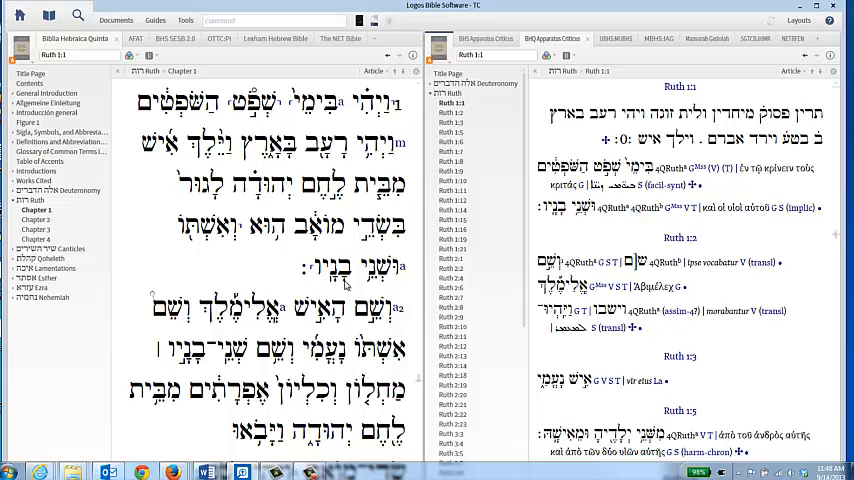
mouse_move(315, 283)
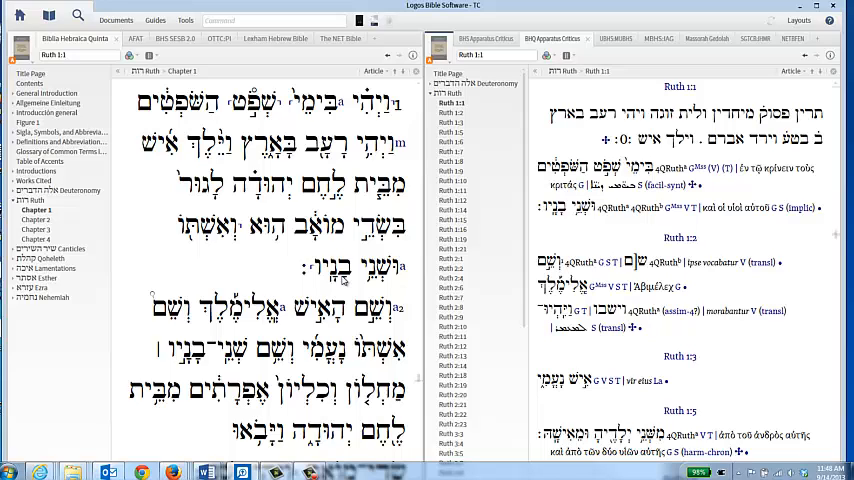
mouse_move(348, 288)
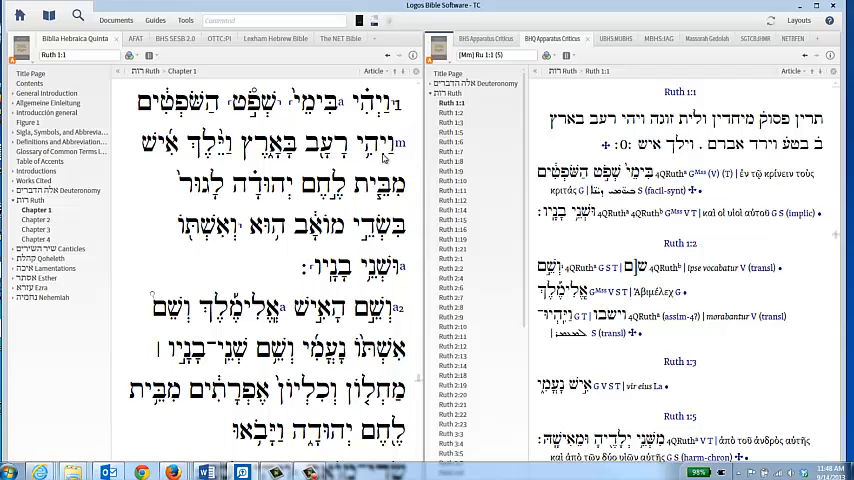
mouse_move(314, 162)
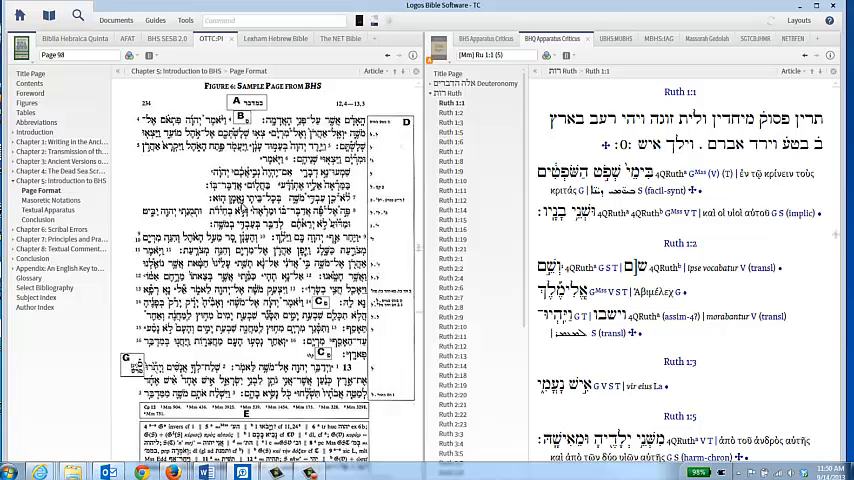
mouse_move(392, 142)
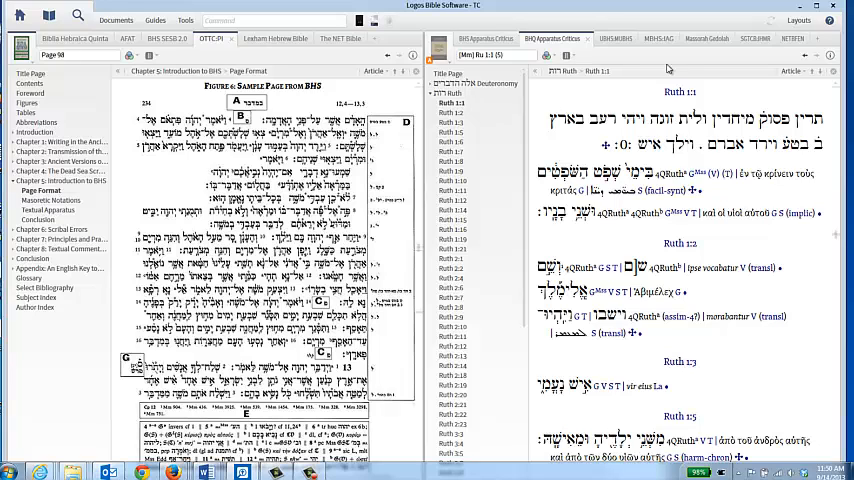
Show Masorah Gedolah list 904 in the right pane beside the BHS sample page.
click(697, 38)
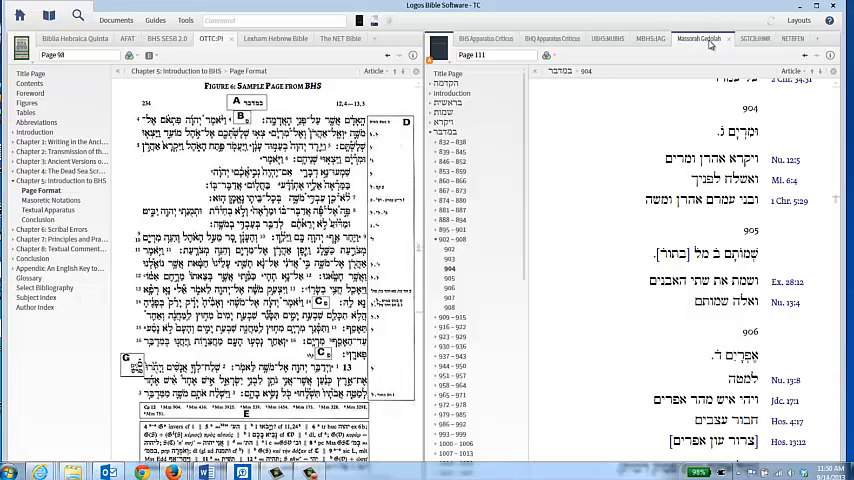
mouse_move(637, 141)
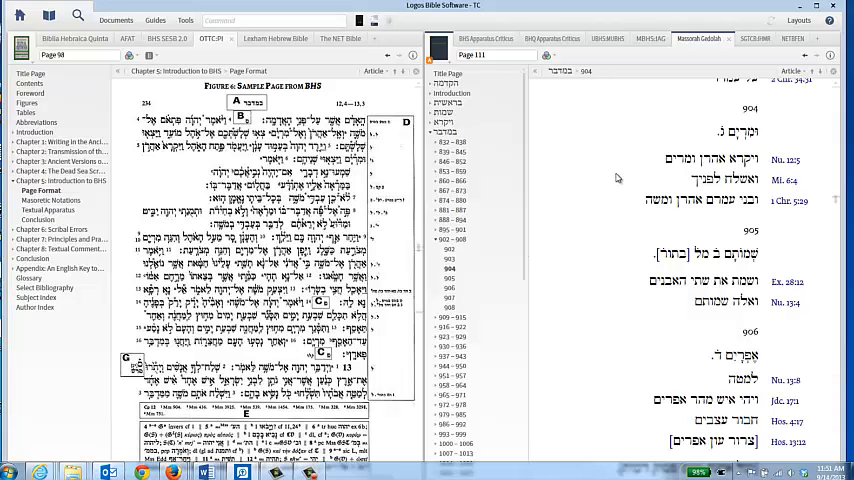
mouse_move(619, 180)
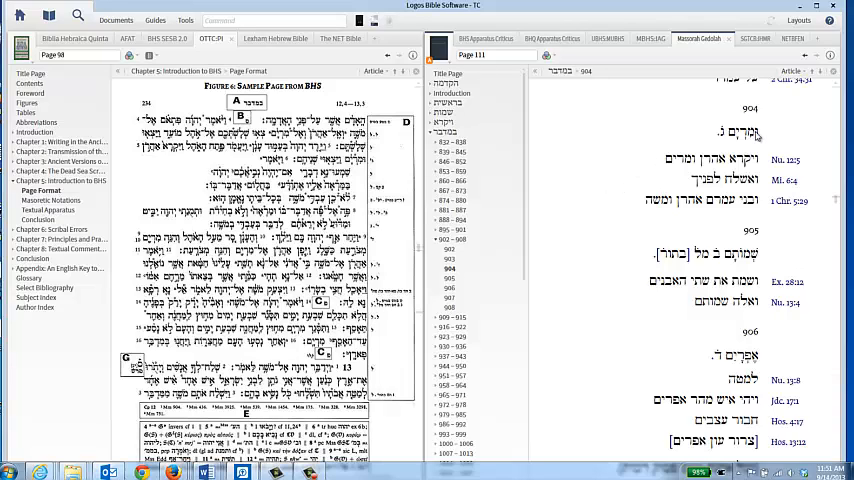
mouse_move(773, 140)
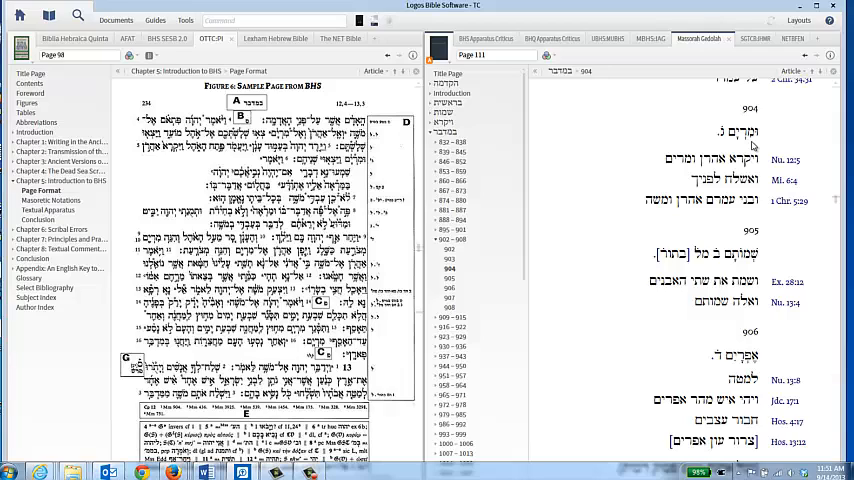
mouse_move(760, 143)
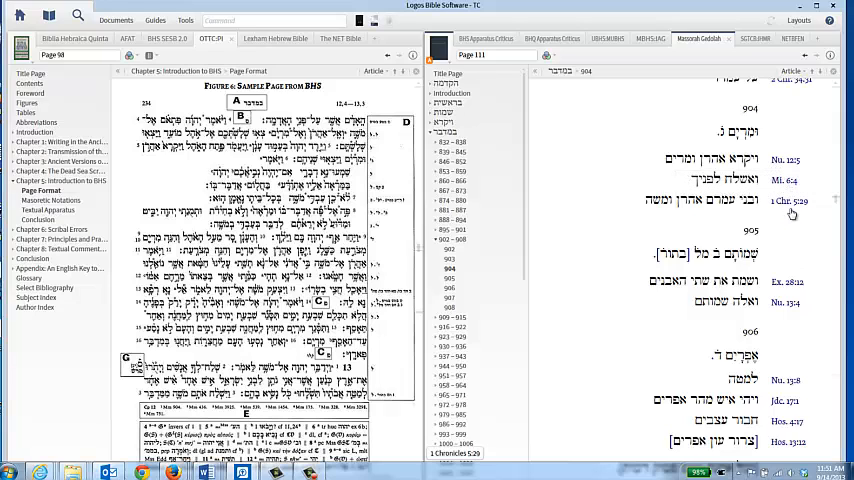
mouse_move(795, 160)
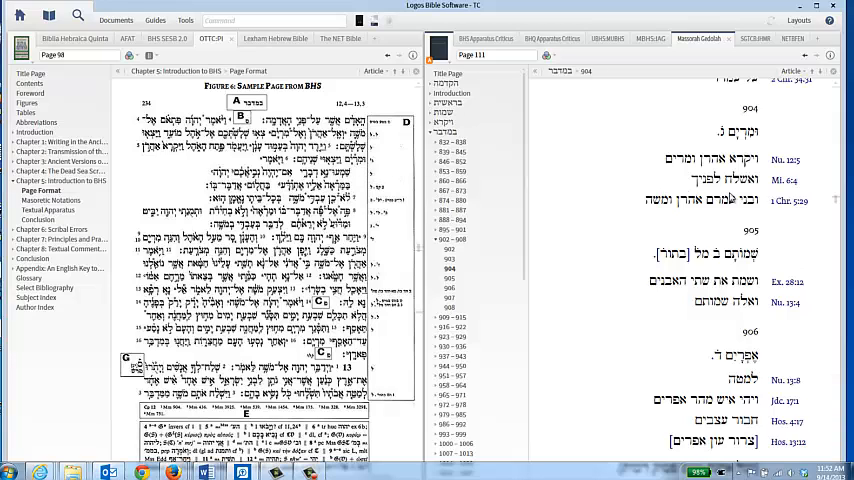
mouse_move(792, 215)
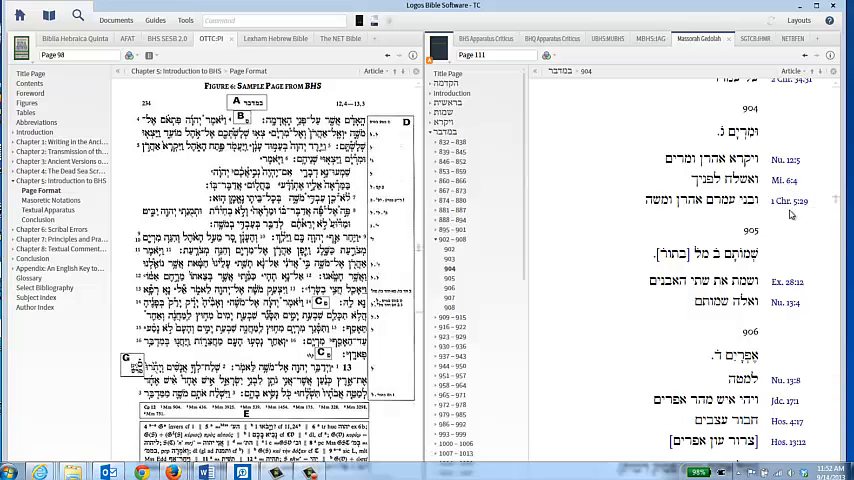
mouse_move(790, 202)
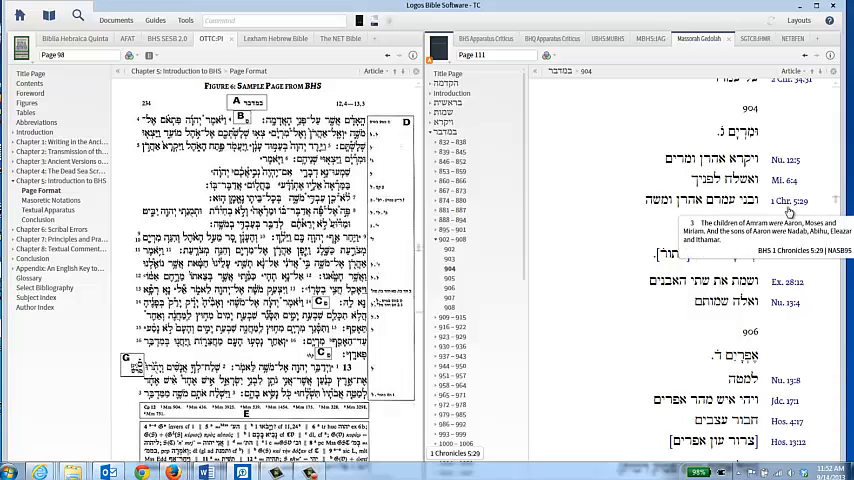